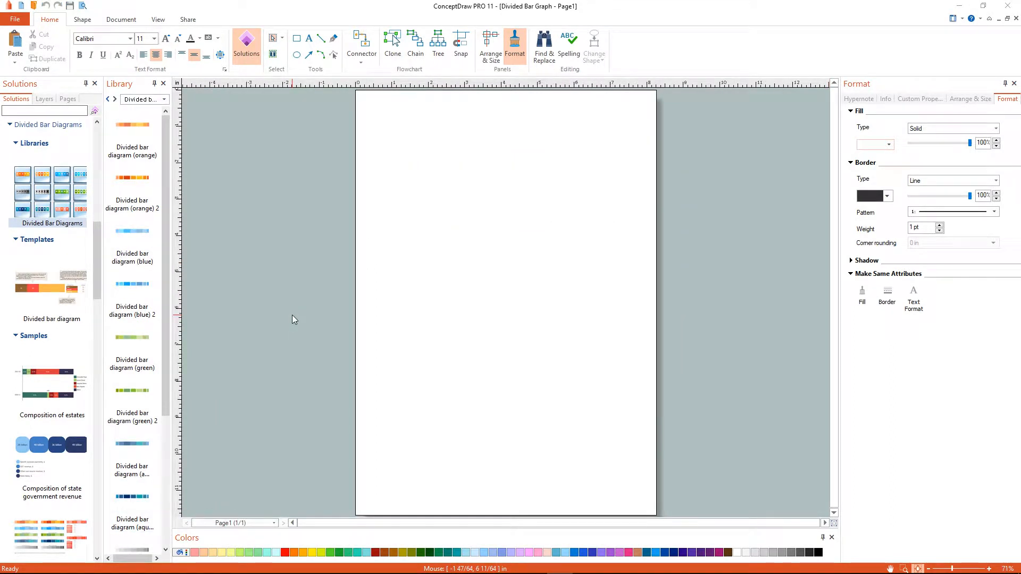
Set the page to Letter paper size from the Document settings
click(527, 46)
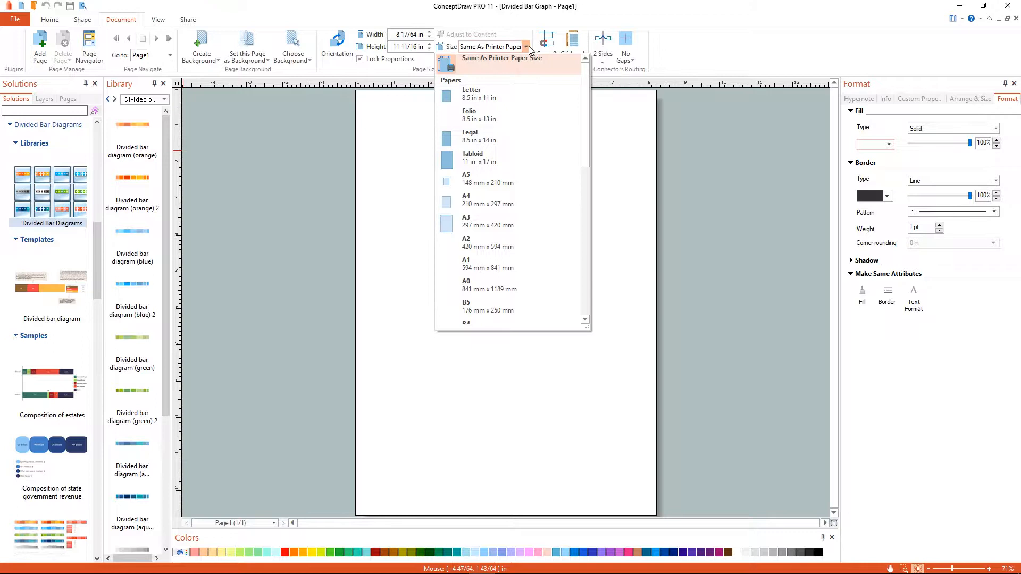
click(472, 94)
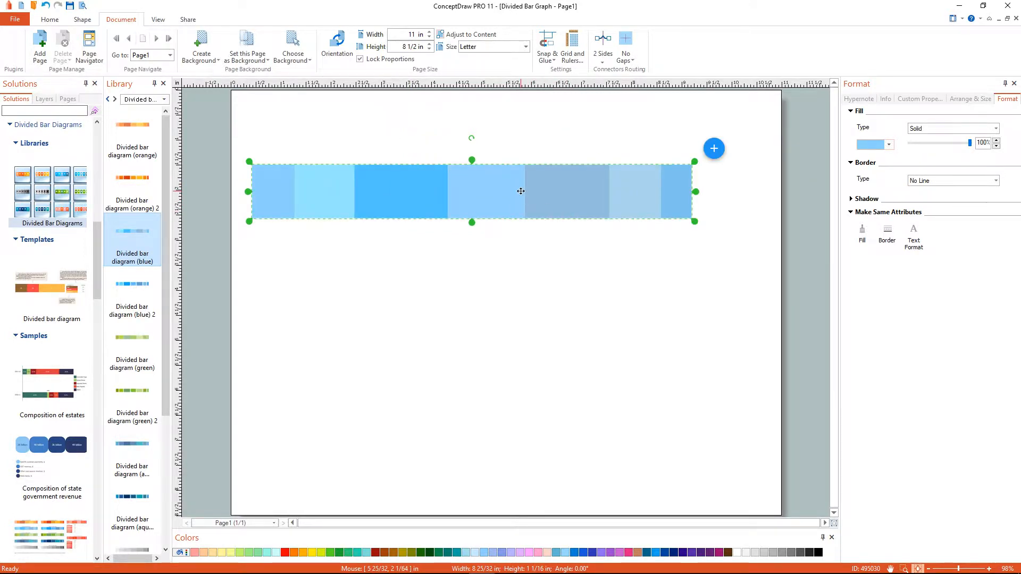
mouse_move(712, 160)
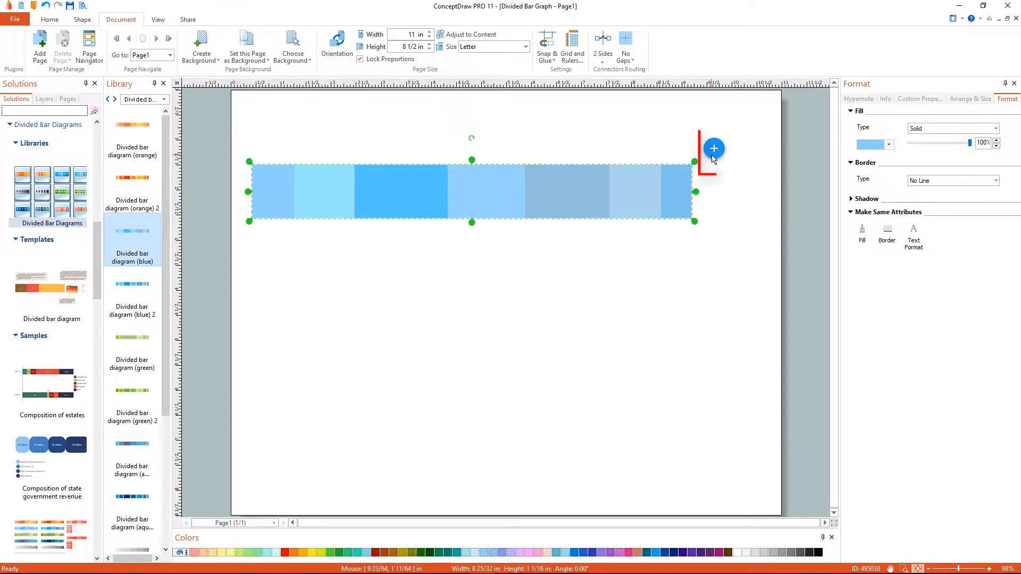
mouse_move(714, 149)
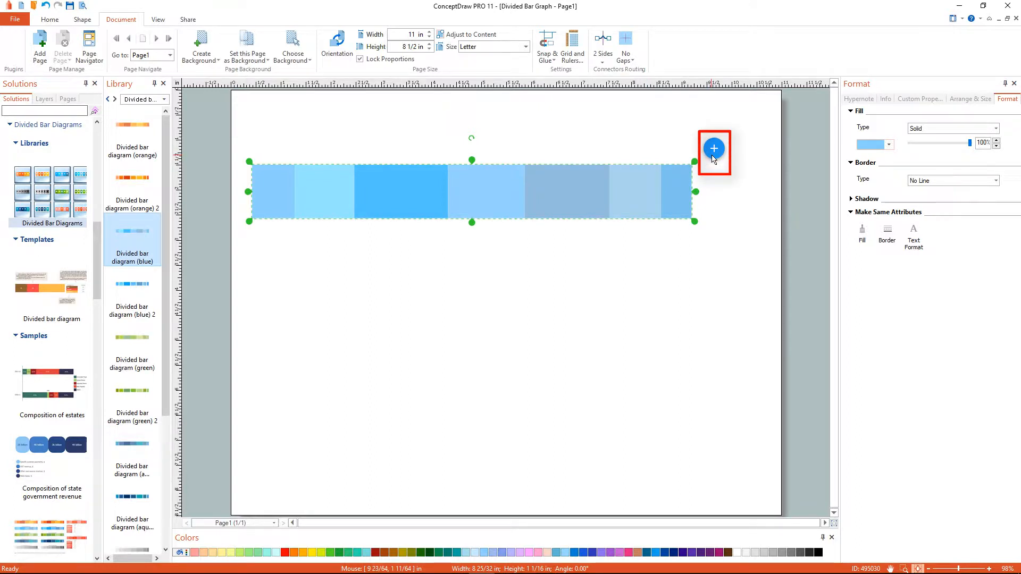
mouse_move(715, 155)
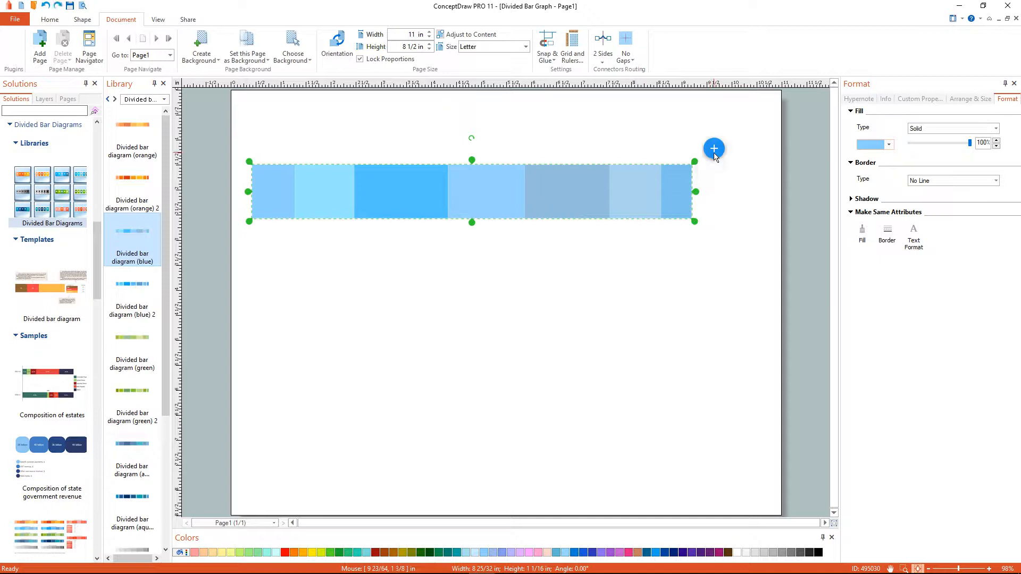
Bring up the bar diagram's action menu with its segment, value and legend options
click(714, 149)
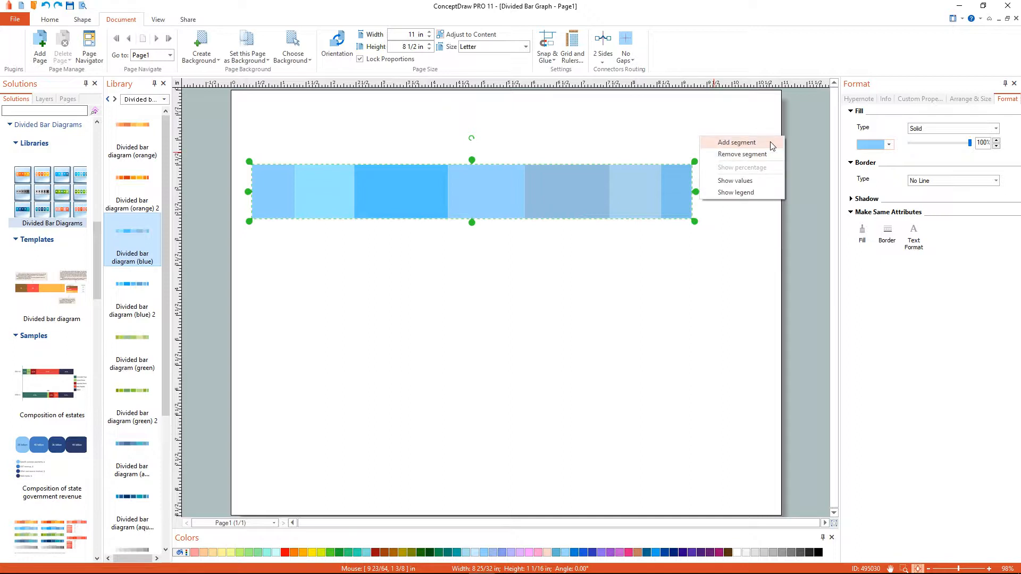
click(737, 141)
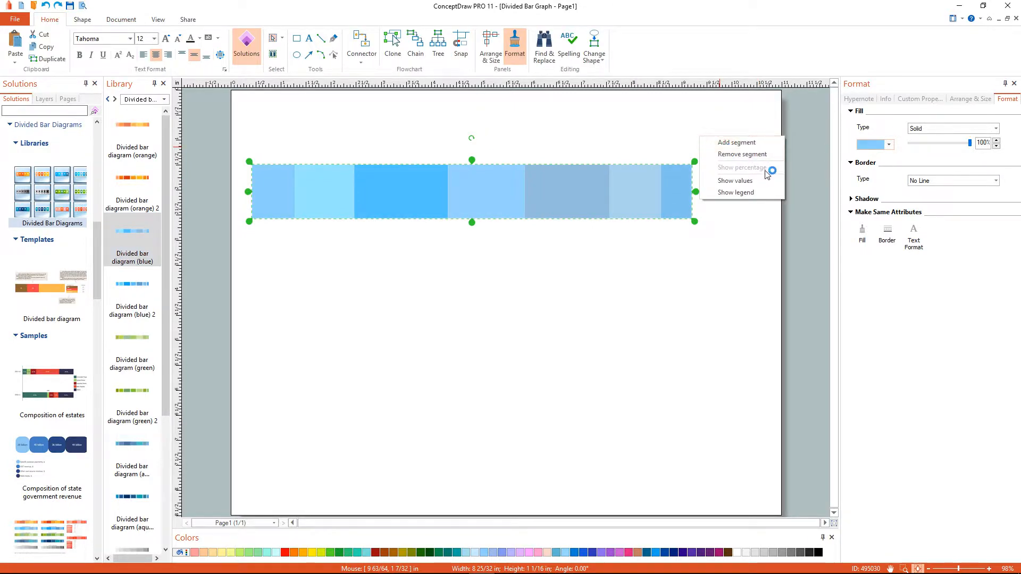
Show segment values (26%, 4.5%, 18%, 19%, 12%, 3.1%, 18%) and add a seven-entry Category legend
click(735, 181)
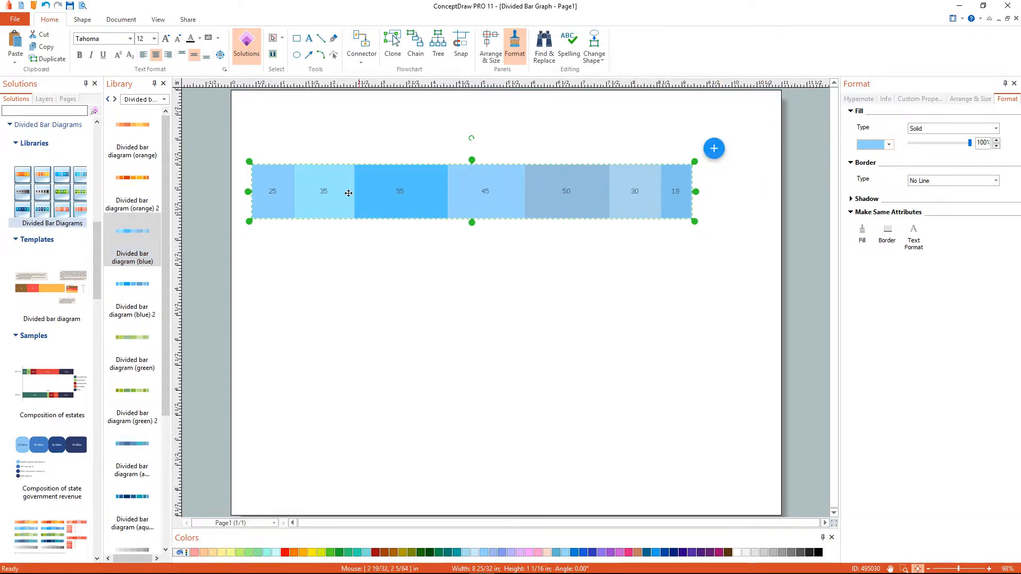
click(295, 250)
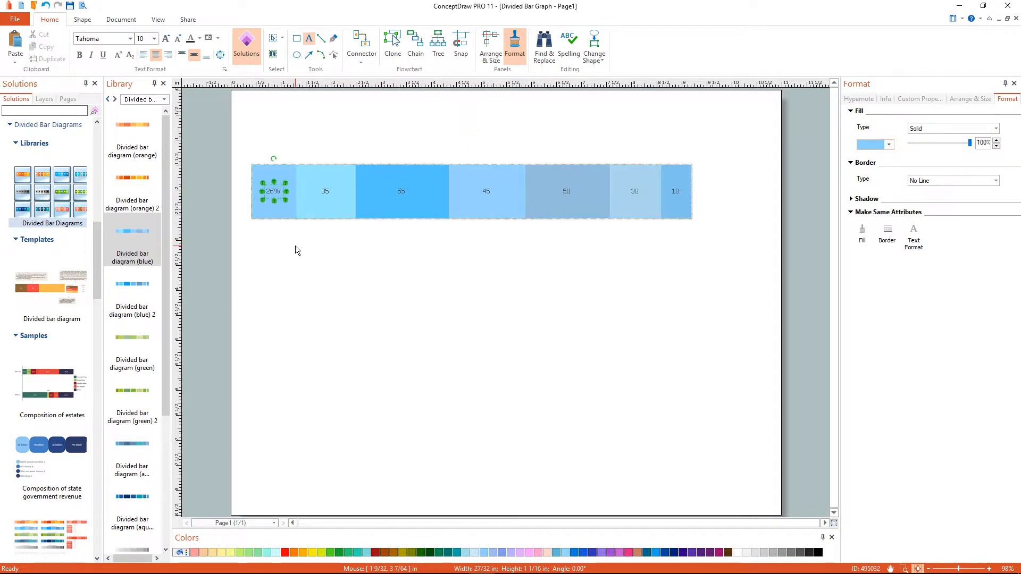
click(325, 190)
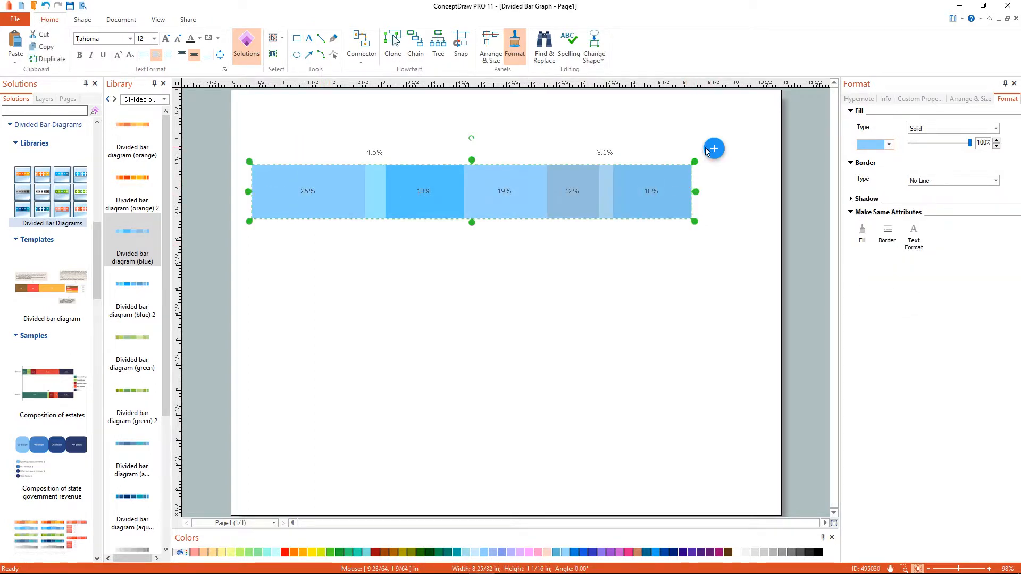
click(714, 149)
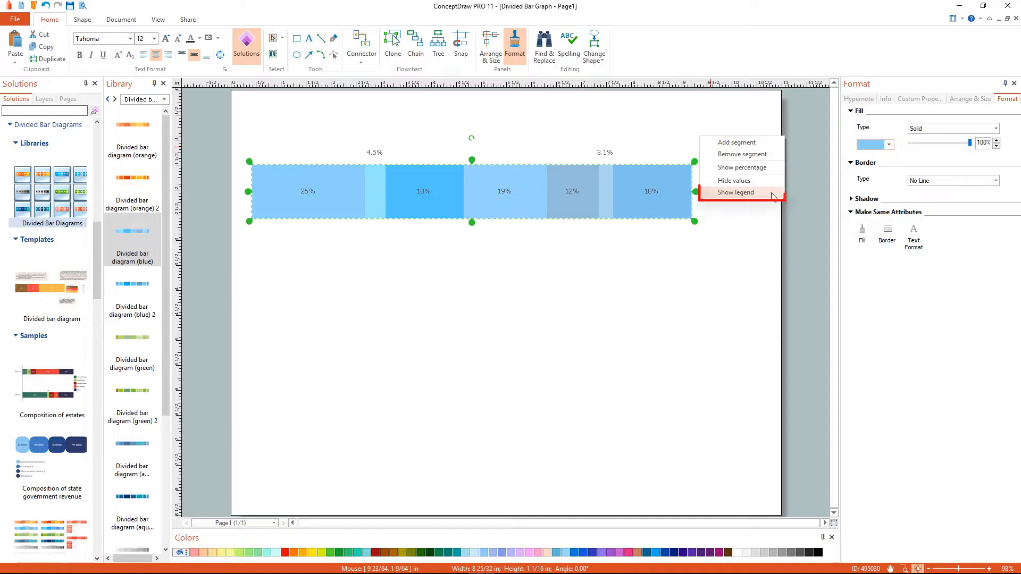
click(735, 193)
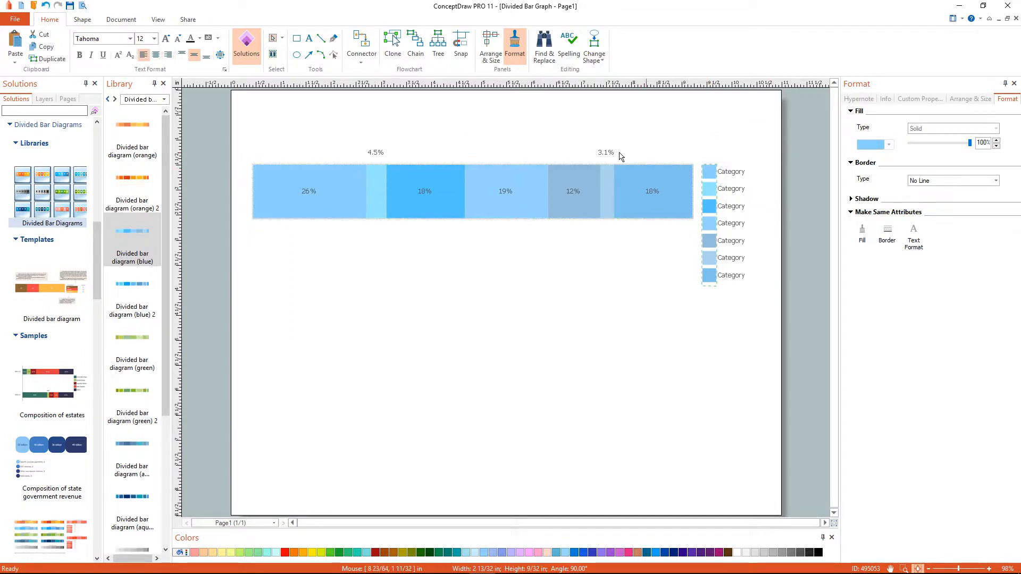
Place the legend below the bar with entries renamed North America through Asia and Oceania
click(710, 224)
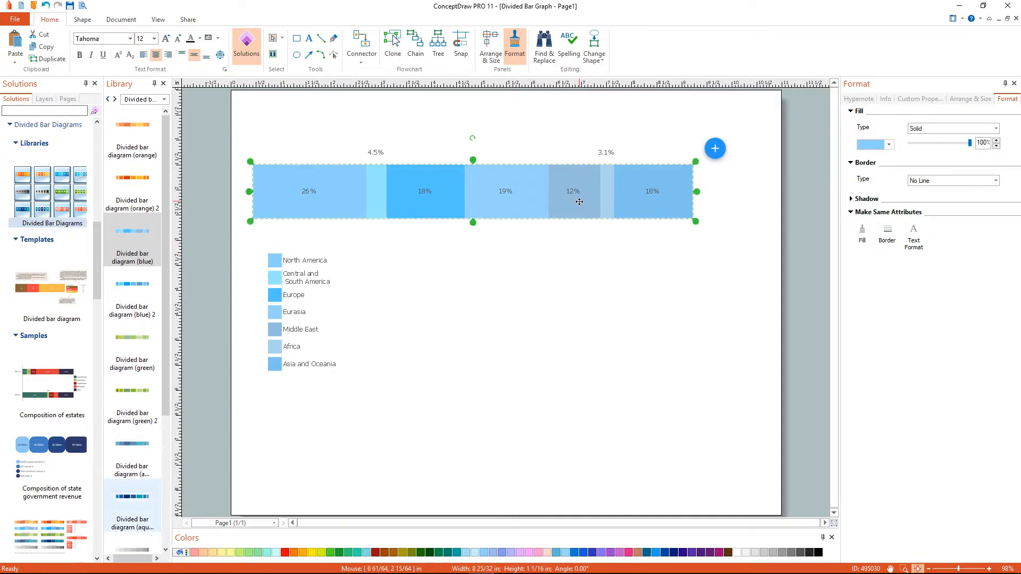
click(888, 144)
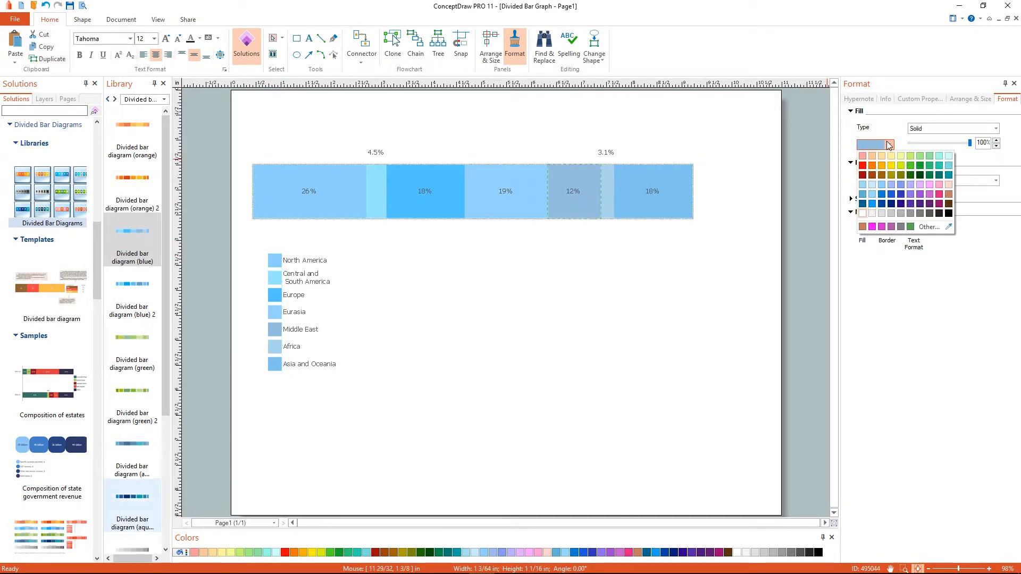